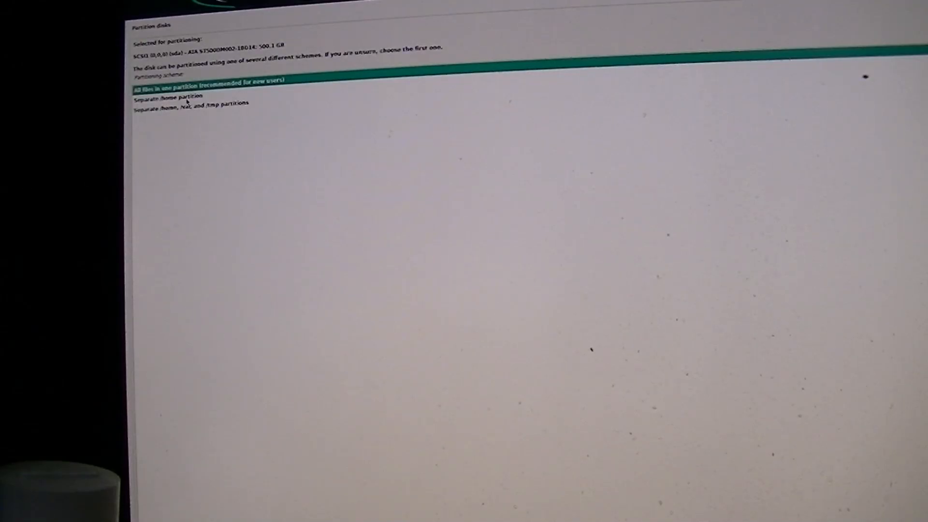
Choose the 'Separate /home, /var, and /tmp partitions' partitioning scheme for the 500 GB disk.
click(190, 102)
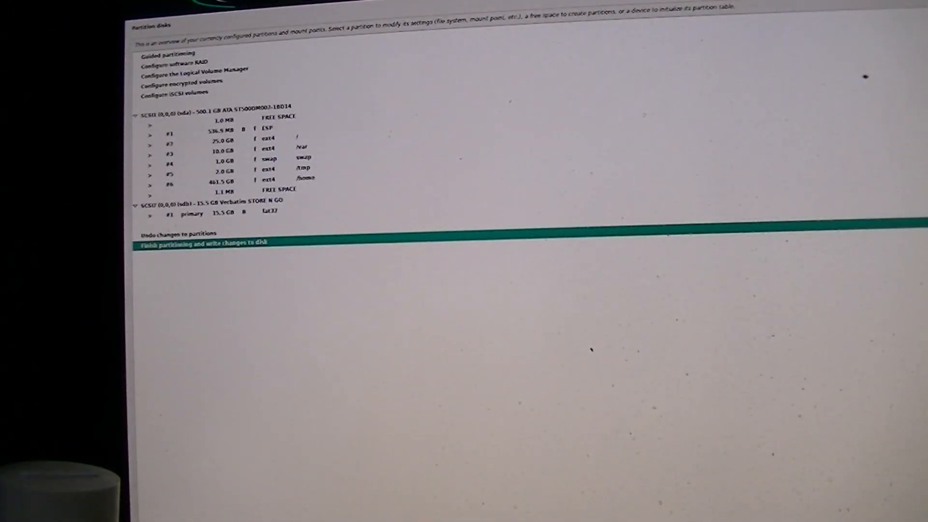
Finish partitioning and write the EFI, root, /var, swap, /tmp and /home layout to disk.
click(201, 241)
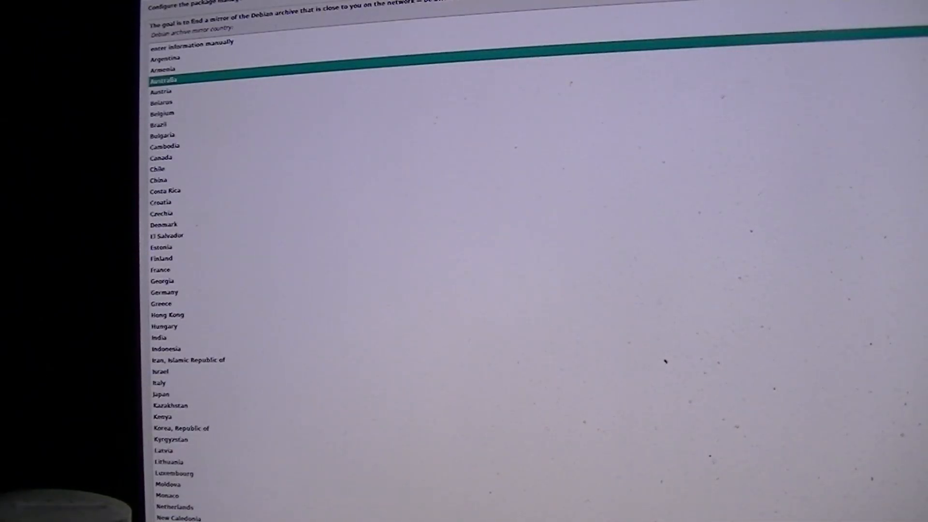
Select Australia as the Debian archive mirror country to list its mirrors.
click(166, 79)
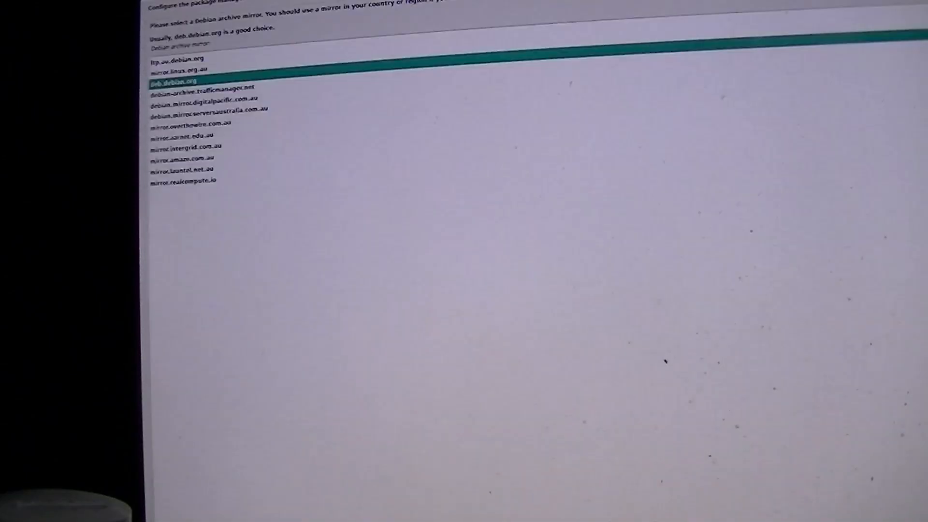